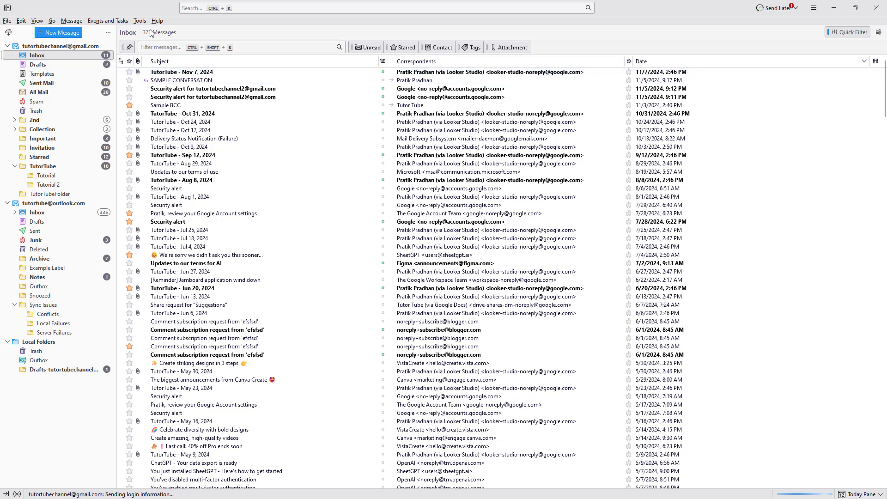
Open the Tools menu in Thunderbird's menu bar
{"action": "left_click", "coordinate": [140, 21]}
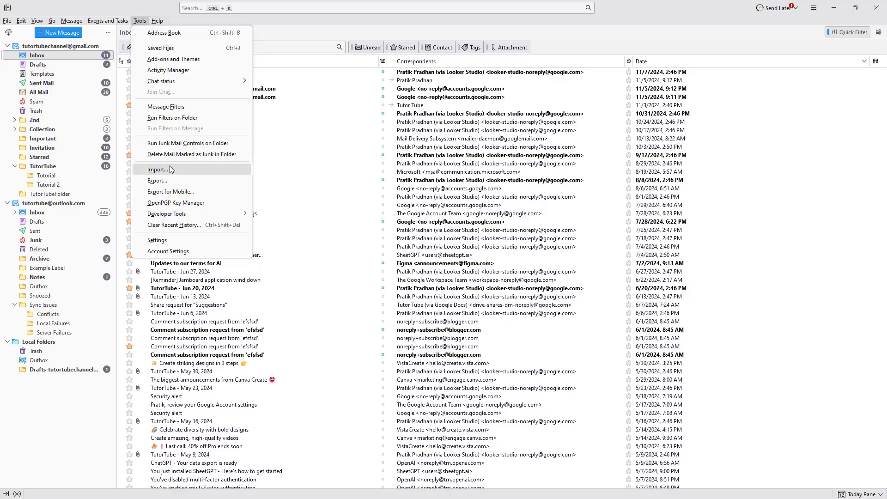
Launch Tools > Import and select 'Import from a file' as the source
{"action": "left_click", "coordinate": [158, 169]}
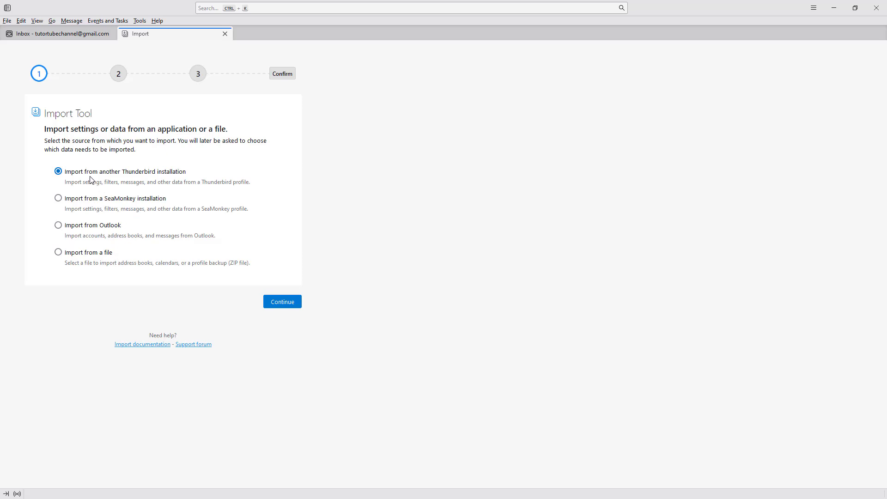
{"action": "mouse_move", "coordinate": [87, 207]}
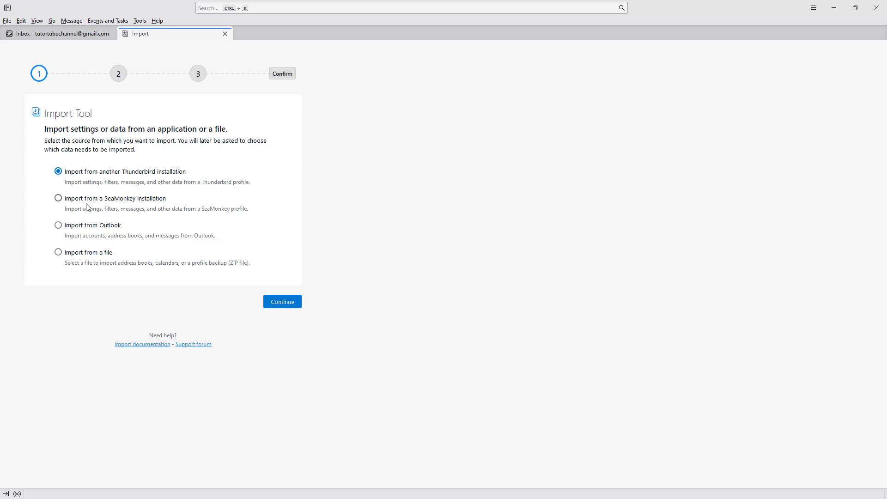
{"action": "mouse_move", "coordinate": [98, 229]}
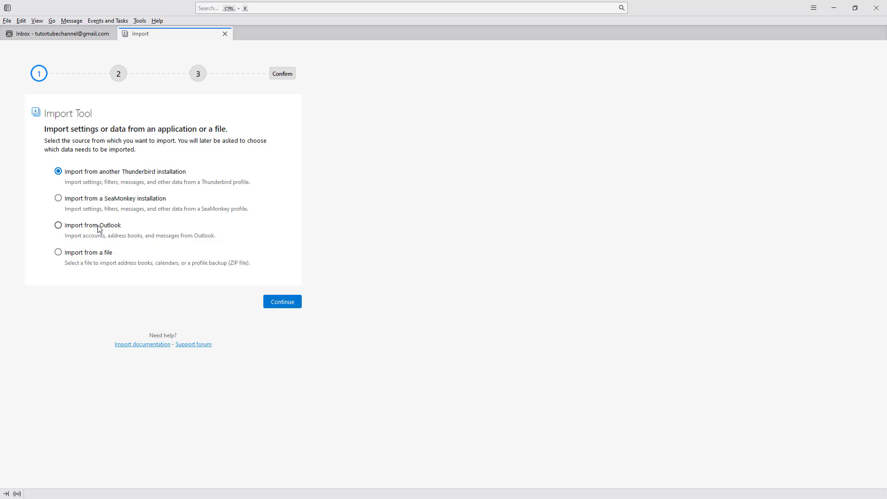
{"action": "mouse_move", "coordinate": [151, 250]}
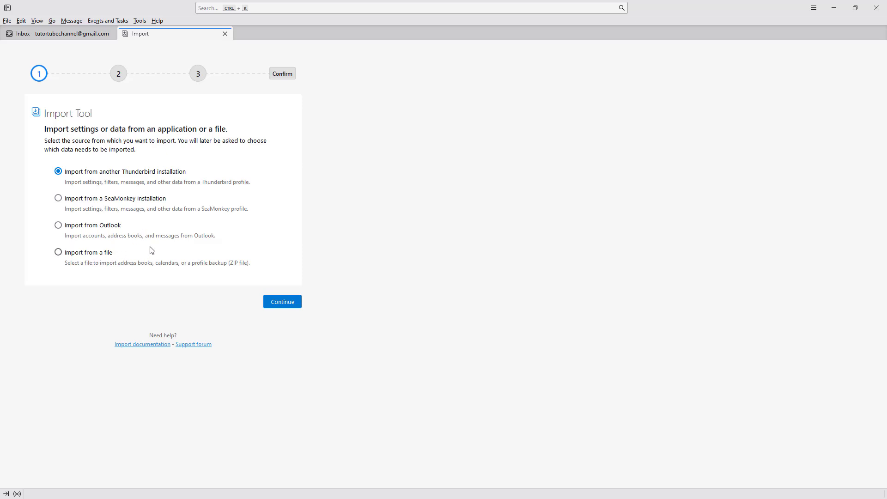
{"action": "mouse_move", "coordinate": [142, 269]}
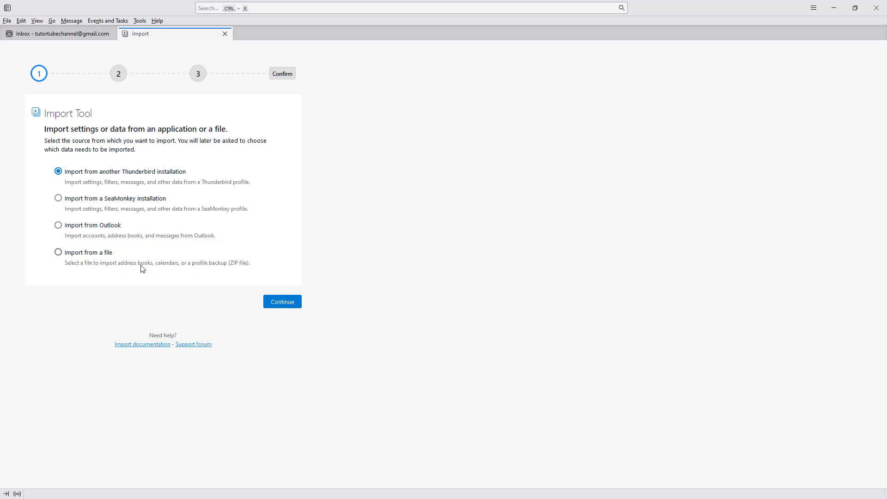
{"action": "left_click", "coordinate": [58, 252]}
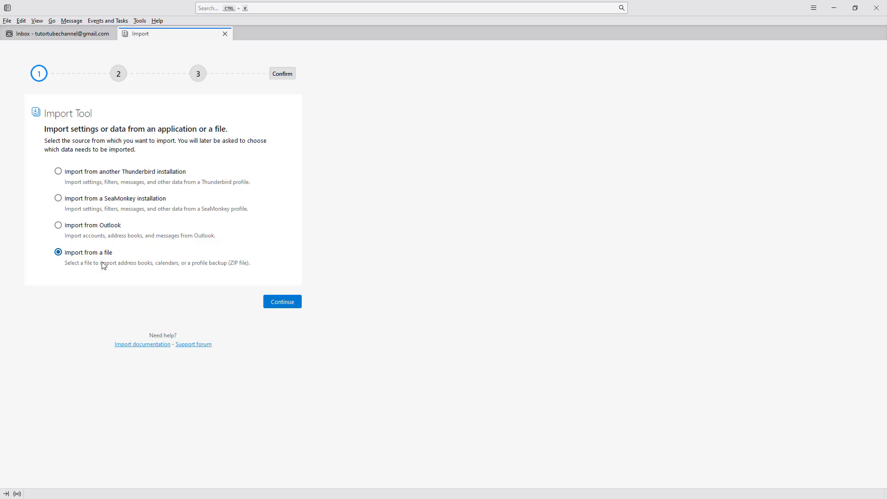
{"action": "mouse_move", "coordinate": [162, 231]}
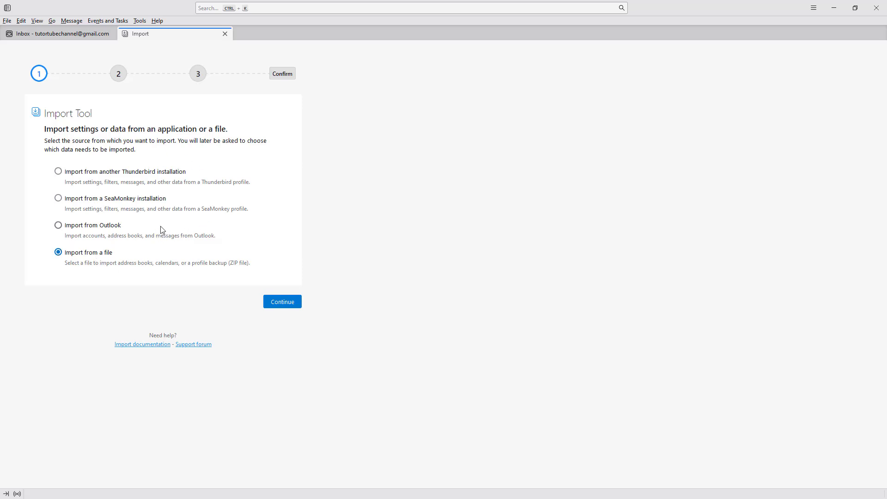
{"action": "mouse_move", "coordinate": [223, 221]}
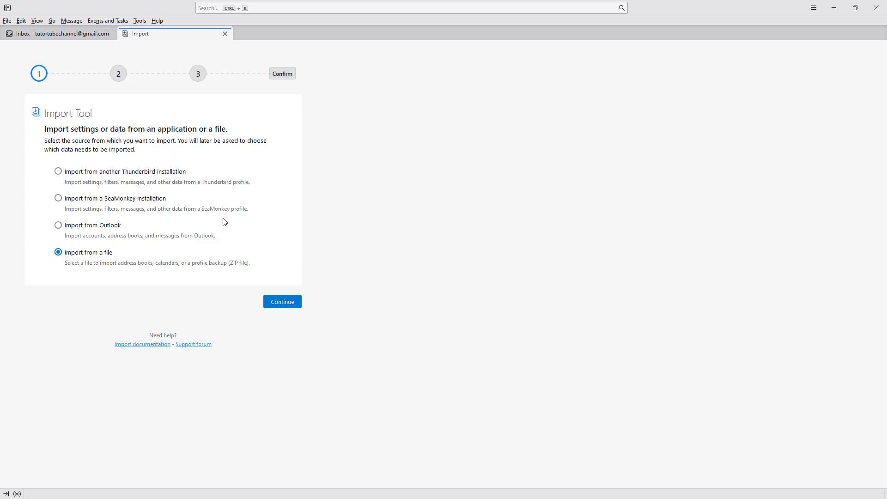
Continue to the file-type step, keeping 'Import Backed-up Profile' selected
{"action": "left_click", "coordinate": [282, 301]}
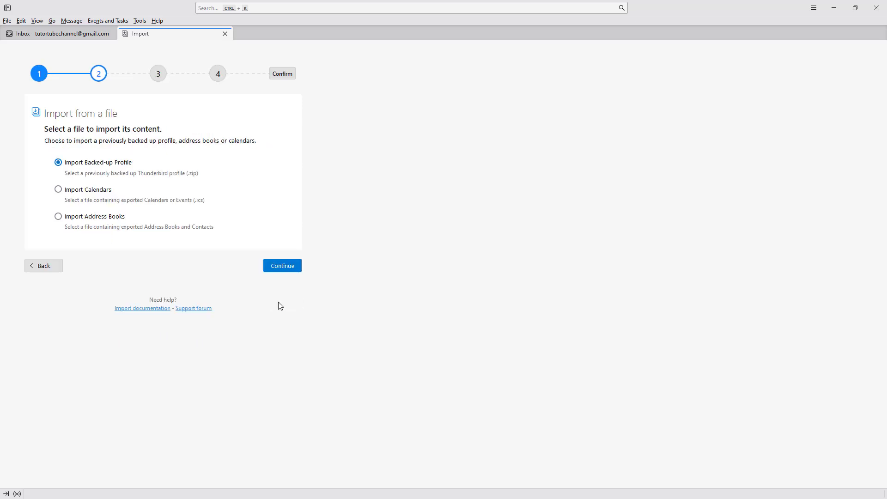
{"action": "mouse_move", "coordinate": [230, 277]}
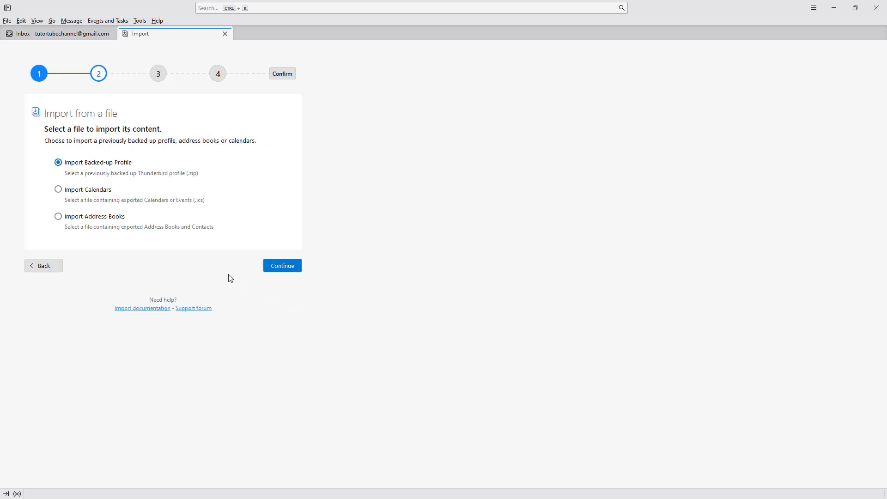
{"action": "mouse_move", "coordinate": [89, 172]}
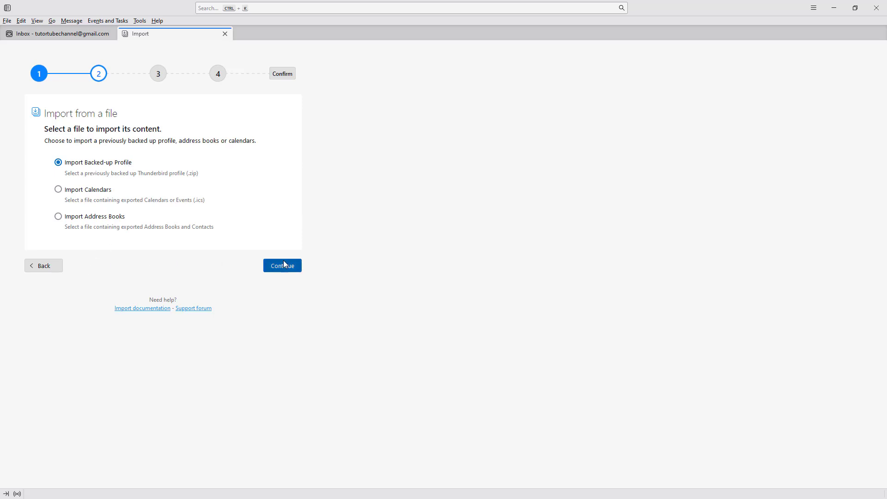
Load Thunderbird_profile_backup.zip from the TT drive as the backup file
{"action": "left_click", "coordinate": [282, 265]}
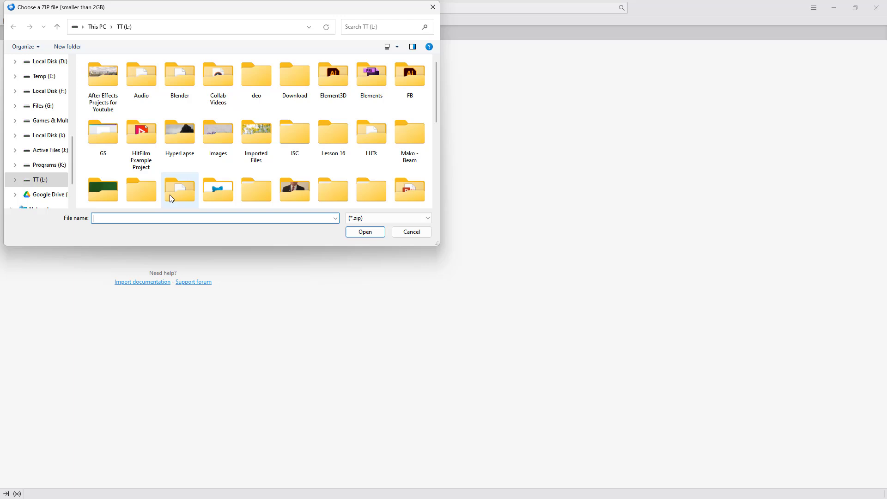
{"action": "scroll", "scroll_direction": "down", "scroll_amount": 3}
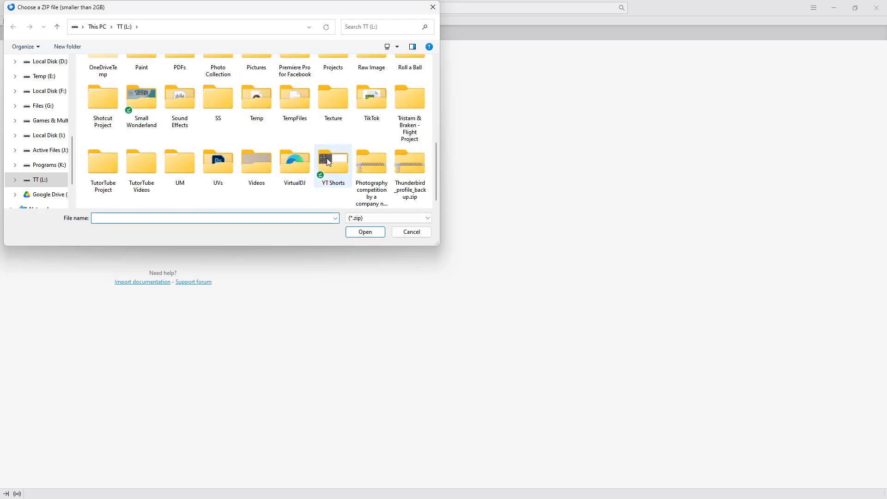
{"action": "left_click", "coordinate": [409, 161]}
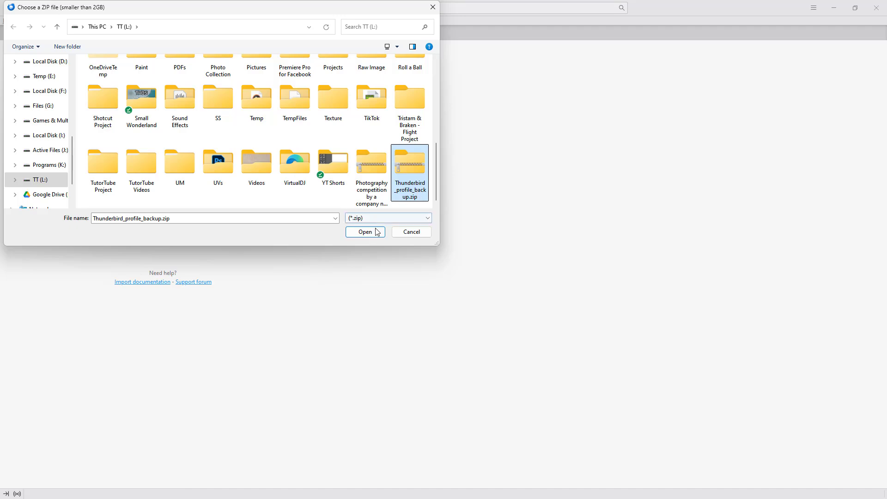
{"action": "left_click", "coordinate": [365, 232]}
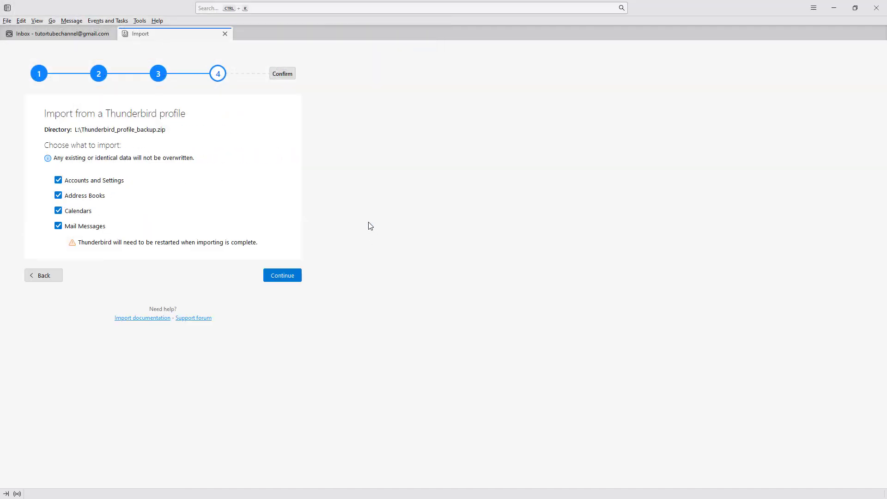
{"action": "mouse_move", "coordinate": [75, 191]}
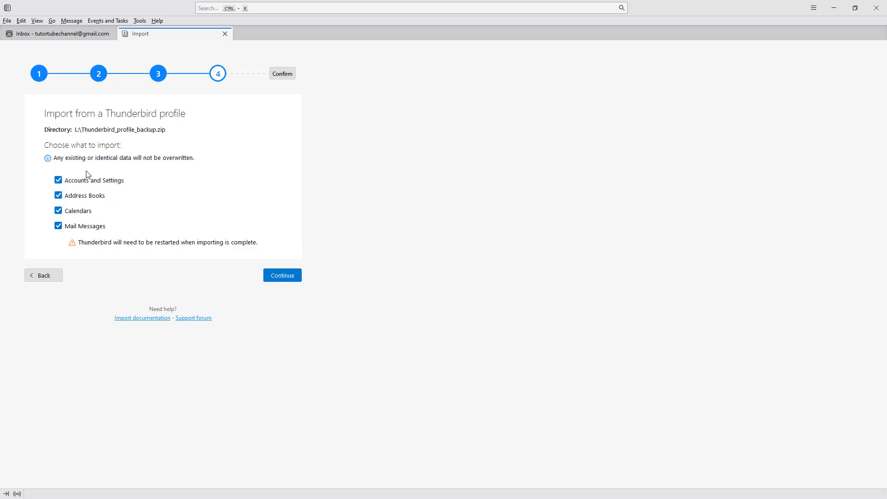
{"action": "mouse_move", "coordinate": [128, 166]}
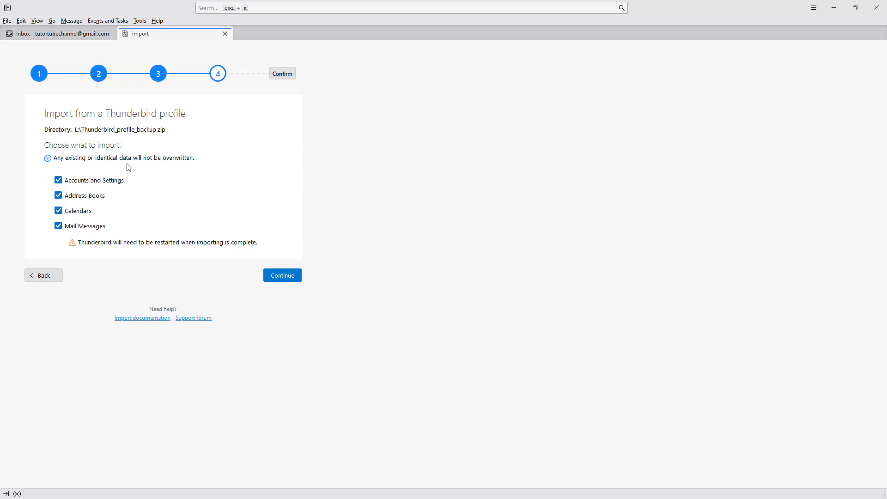
{"action": "mouse_move", "coordinate": [197, 161]}
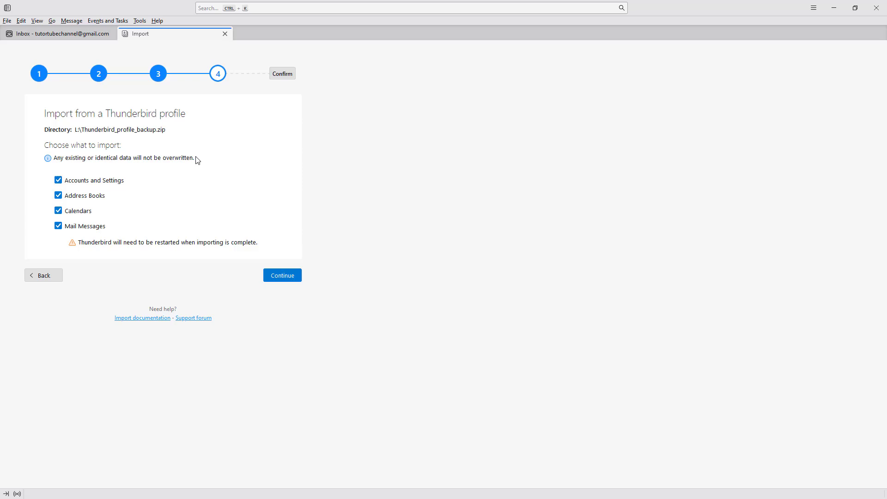
Import accounts, address books, calendars and mail, all ticked, and start the import
{"action": "left_click", "coordinate": [282, 275]}
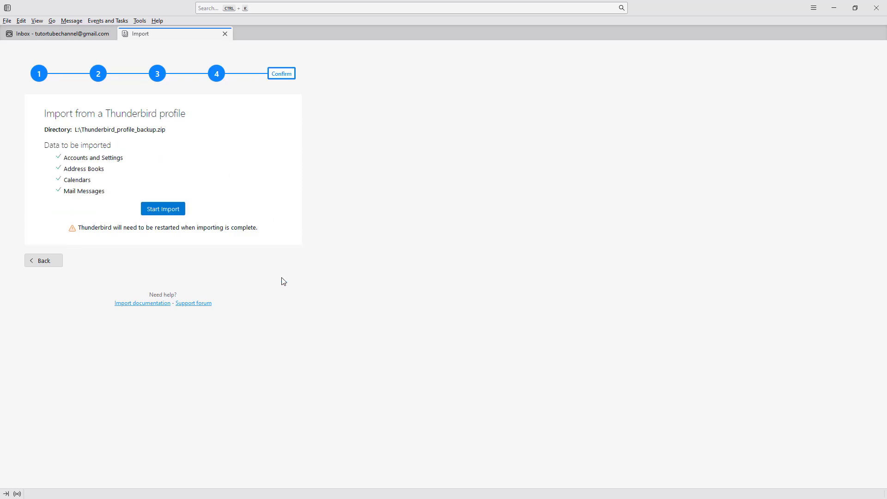
{"action": "left_click", "coordinate": [162, 208]}
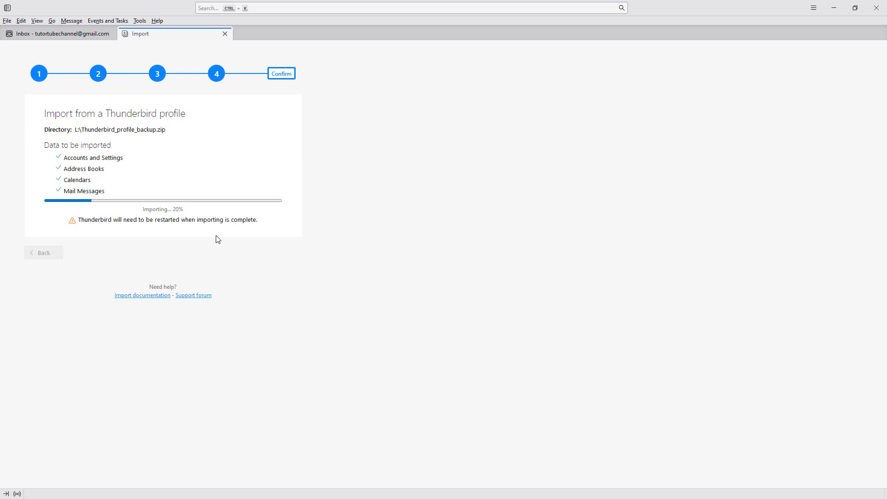
{"action": "mouse_move", "coordinate": [111, 219]}
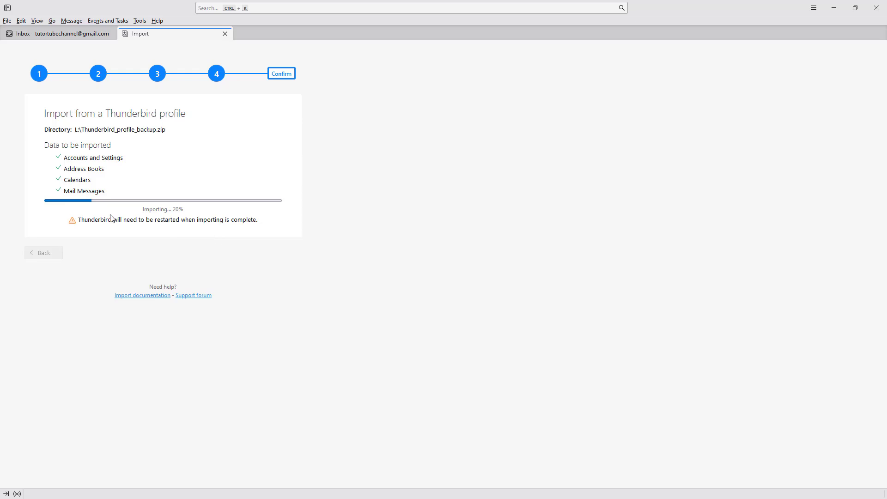
{"action": "mouse_move", "coordinate": [170, 218]}
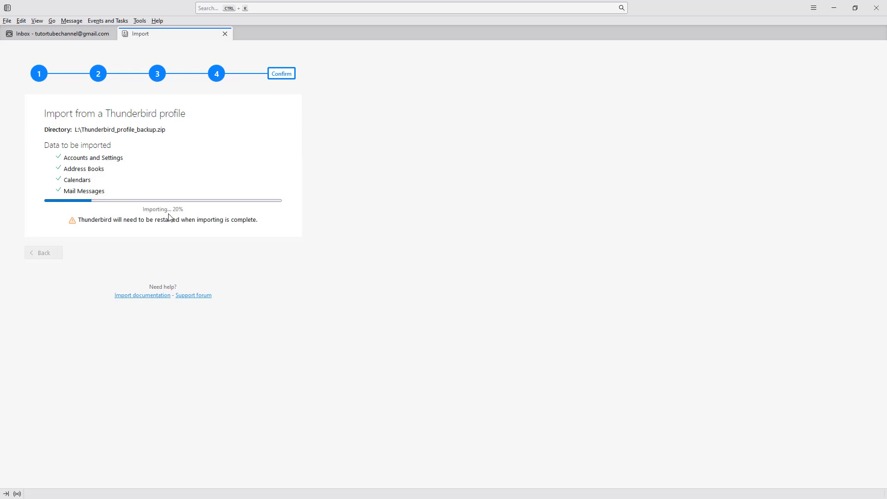
{"action": "mouse_move", "coordinate": [128, 212]}
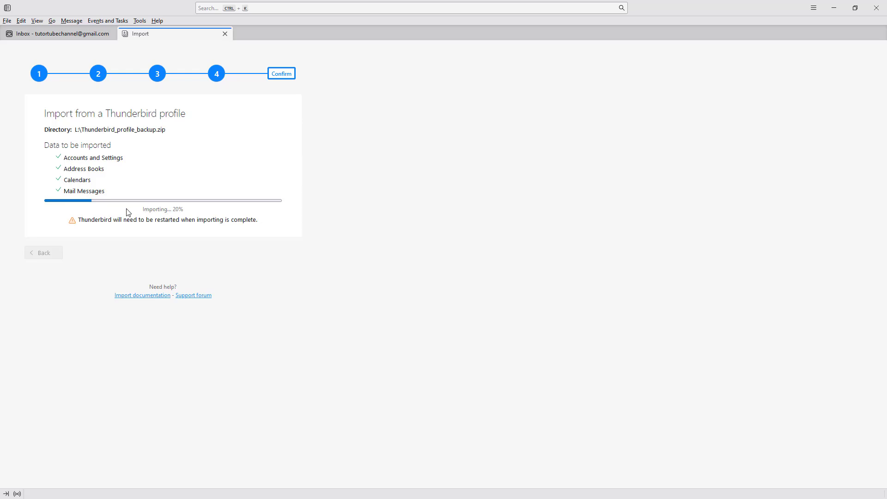
{"action": "mouse_move", "coordinate": [526, 177]}
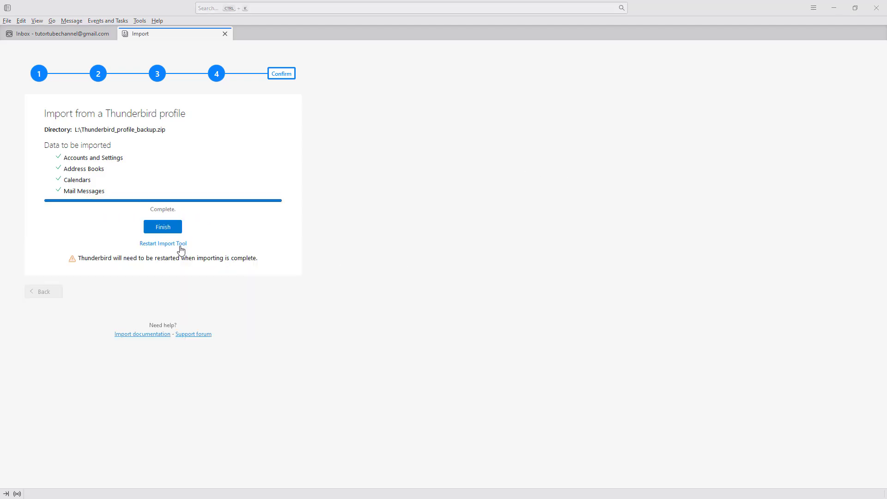
Finish the import and move the Send Later scheduled-messages warning aside
{"action": "left_click", "coordinate": [164, 227]}
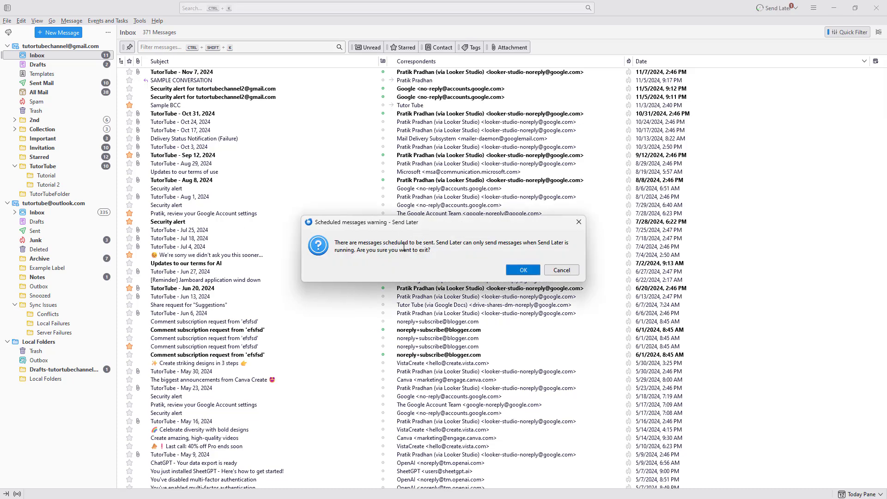
{"action": "mouse_move", "coordinate": [511, 189]}
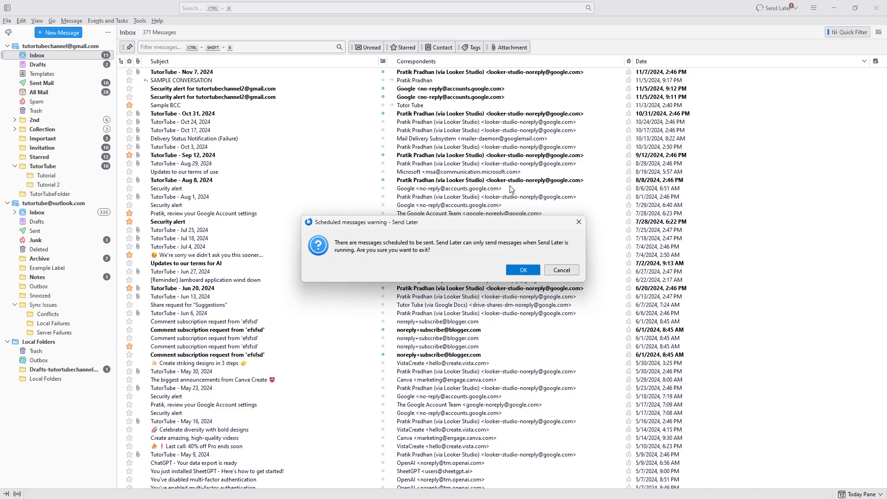
{"action": "left_click_drag", "start_coordinate": [436, 222], "coordinate": [322, 113]}
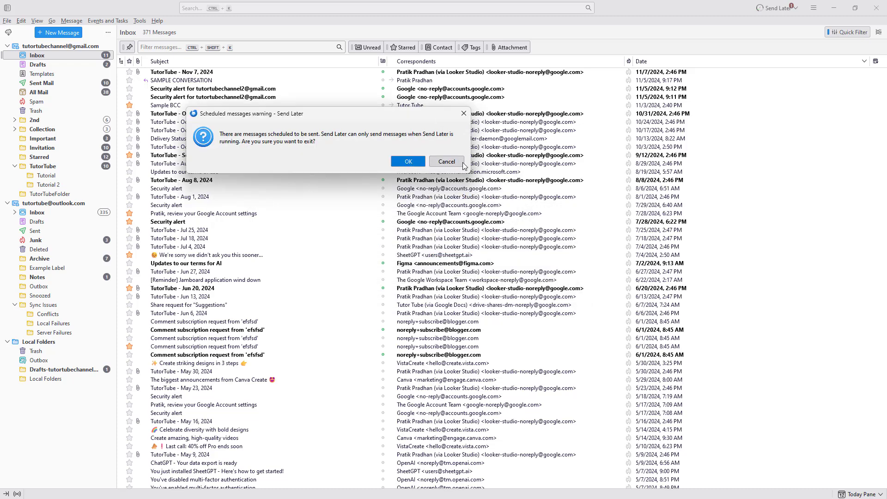